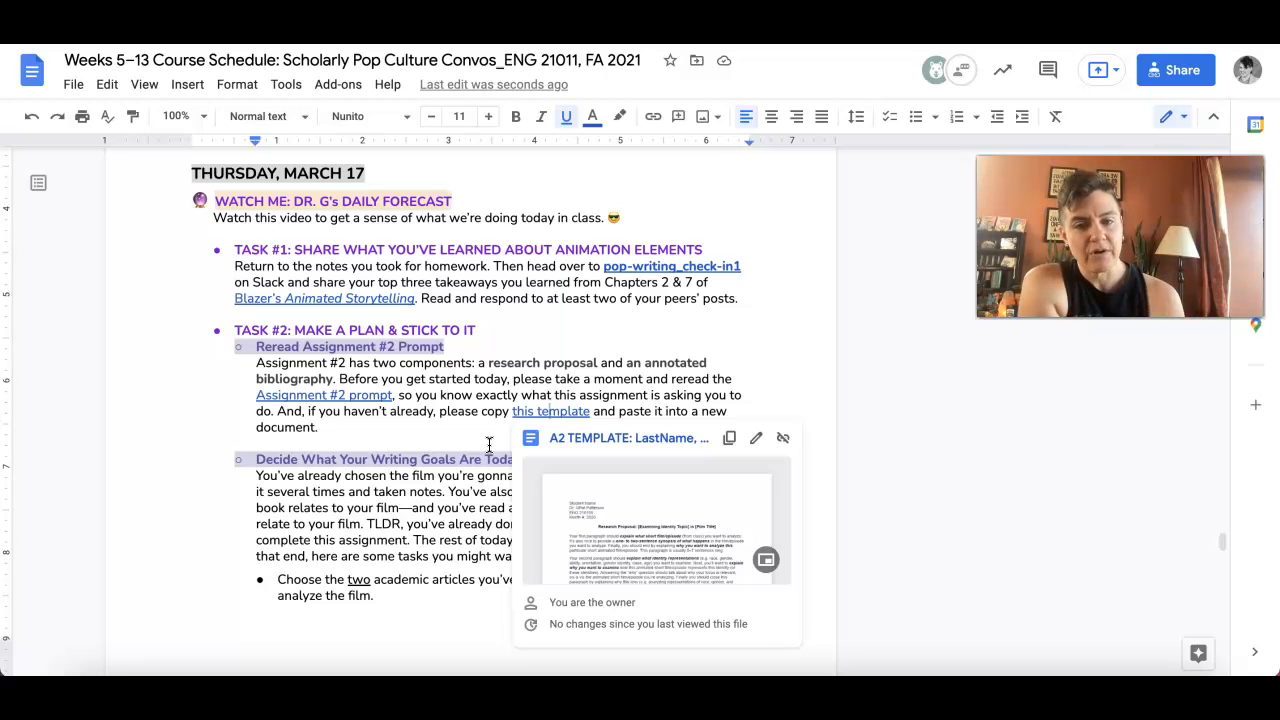
mouse_move(444, 432)
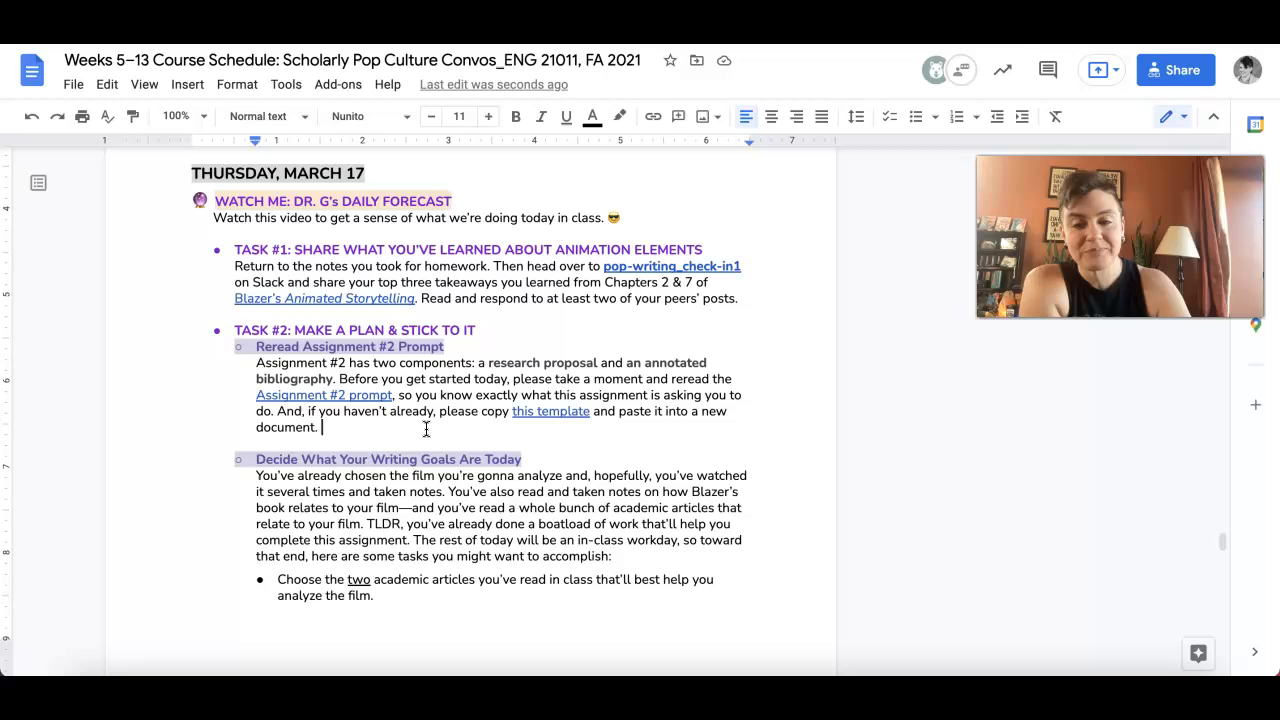
scroll(down, 3)
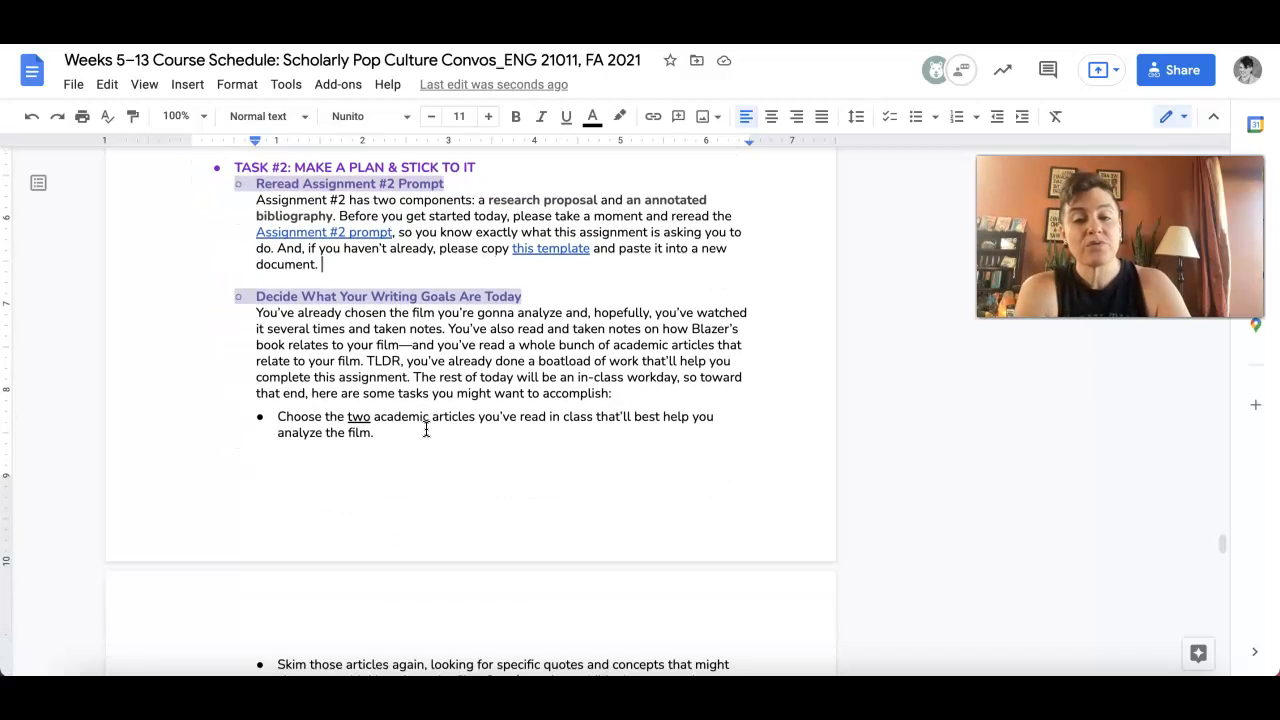
scroll(down, 3)
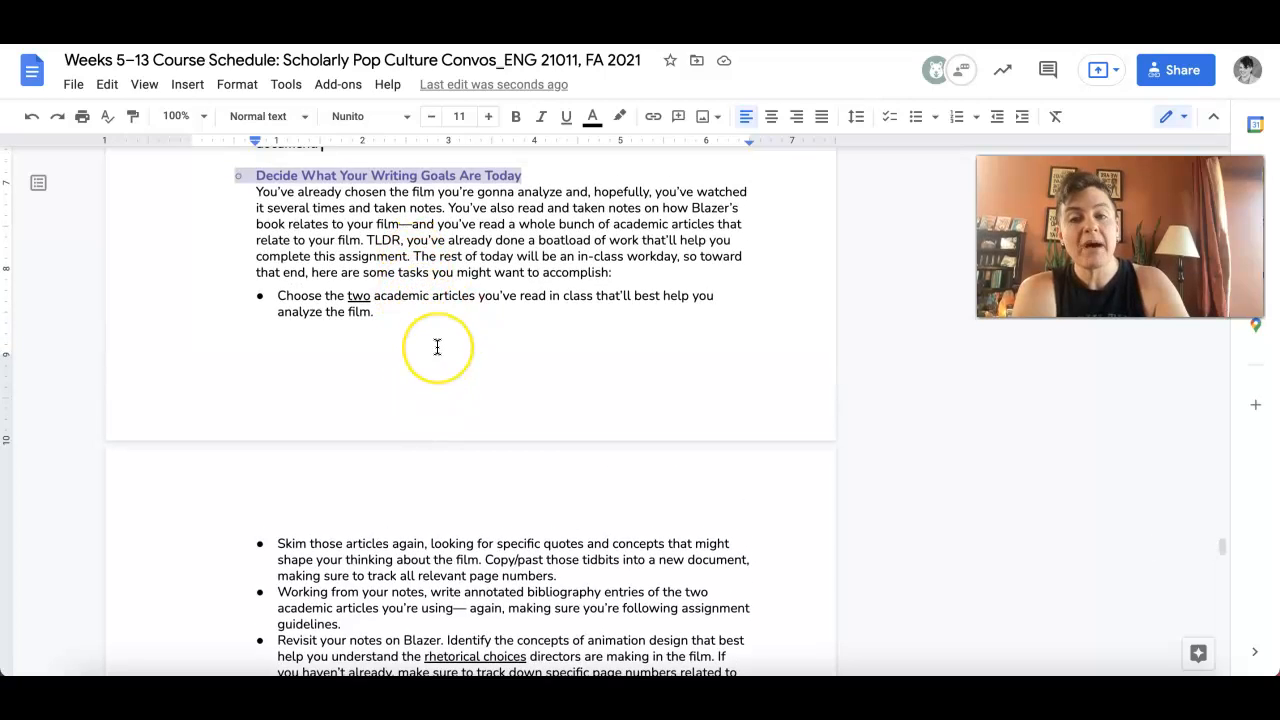
scroll(down, 3)
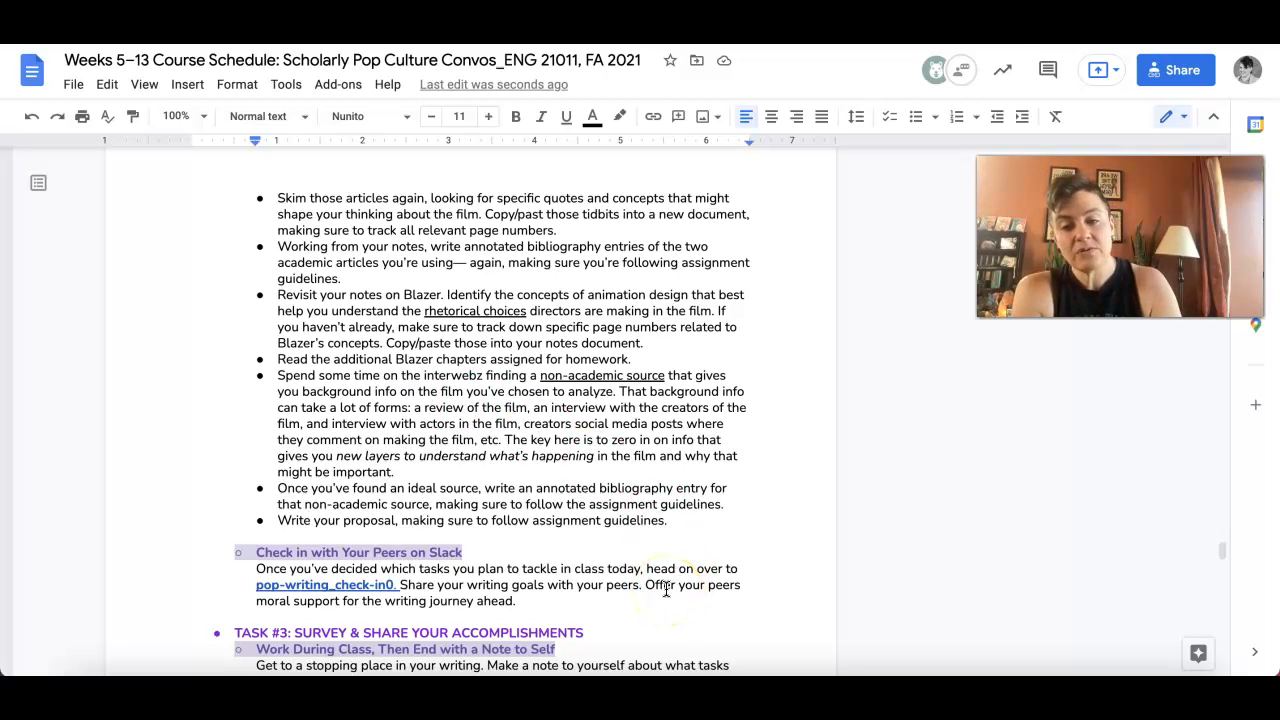
scroll(down, 3)
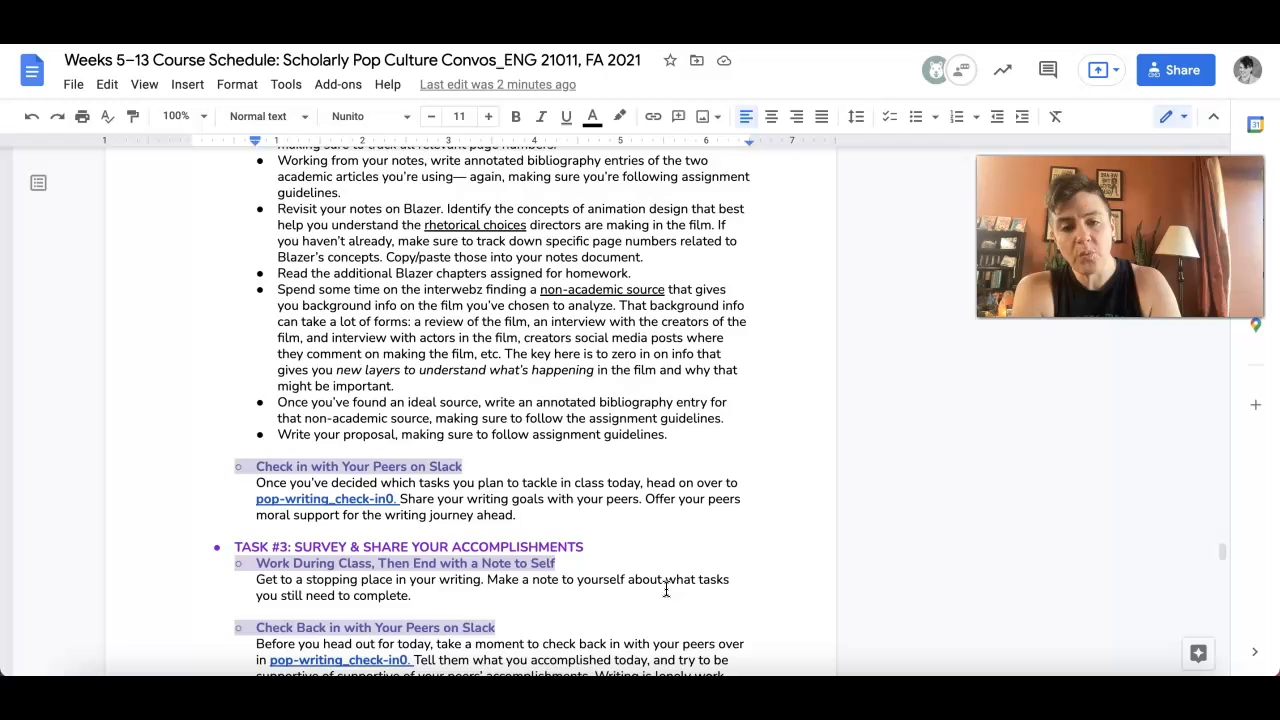
scroll(down, 3)
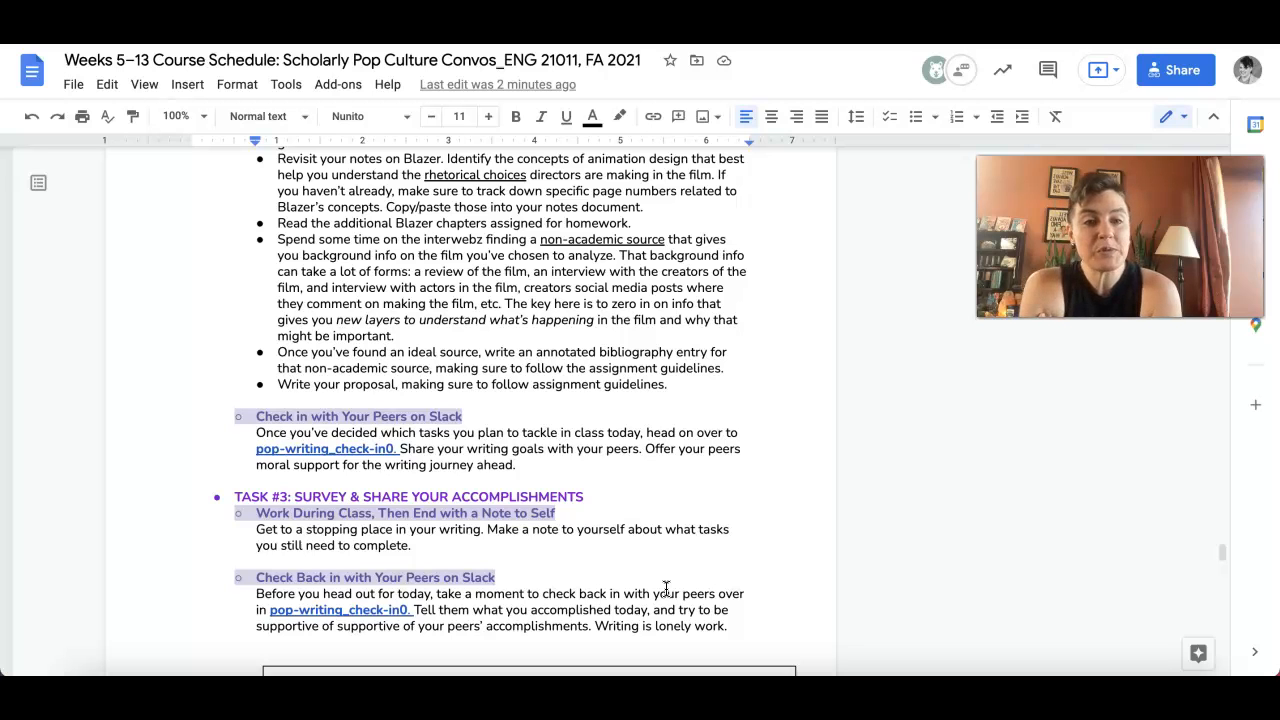
scroll(down, 3)
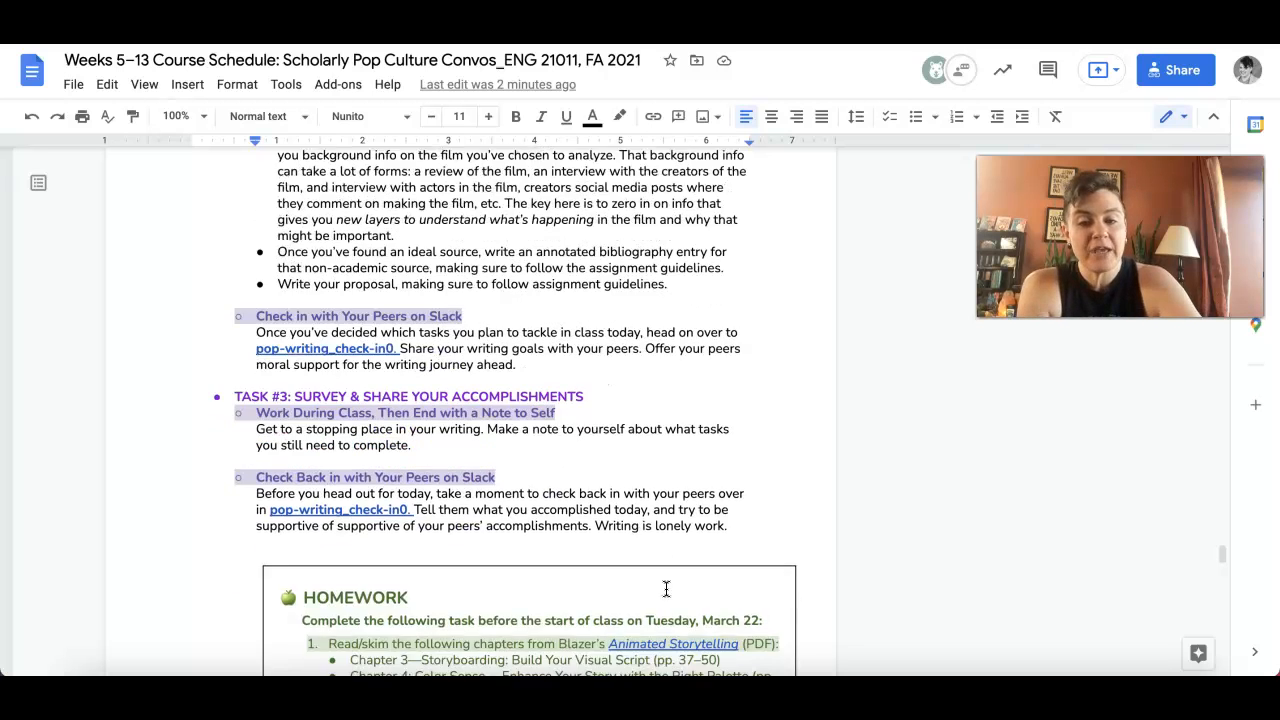
scroll(down, 3)
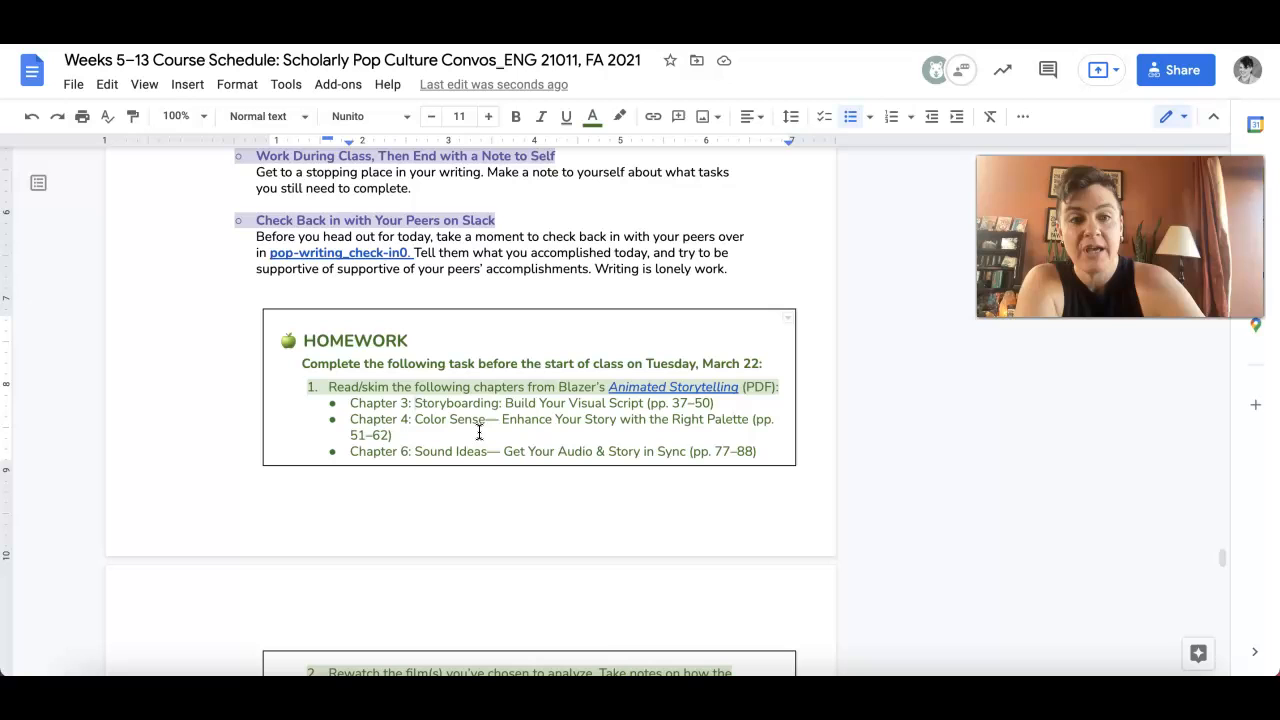
scroll(down, 3)
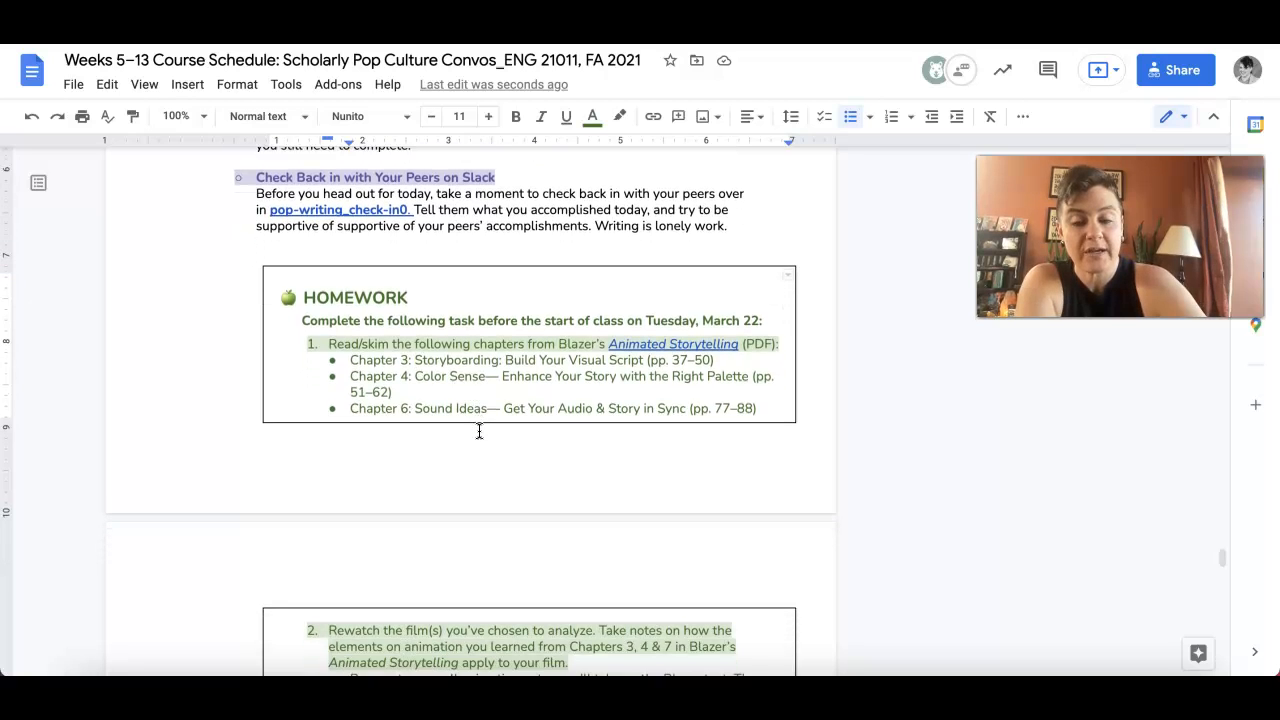
scroll(down, 3)
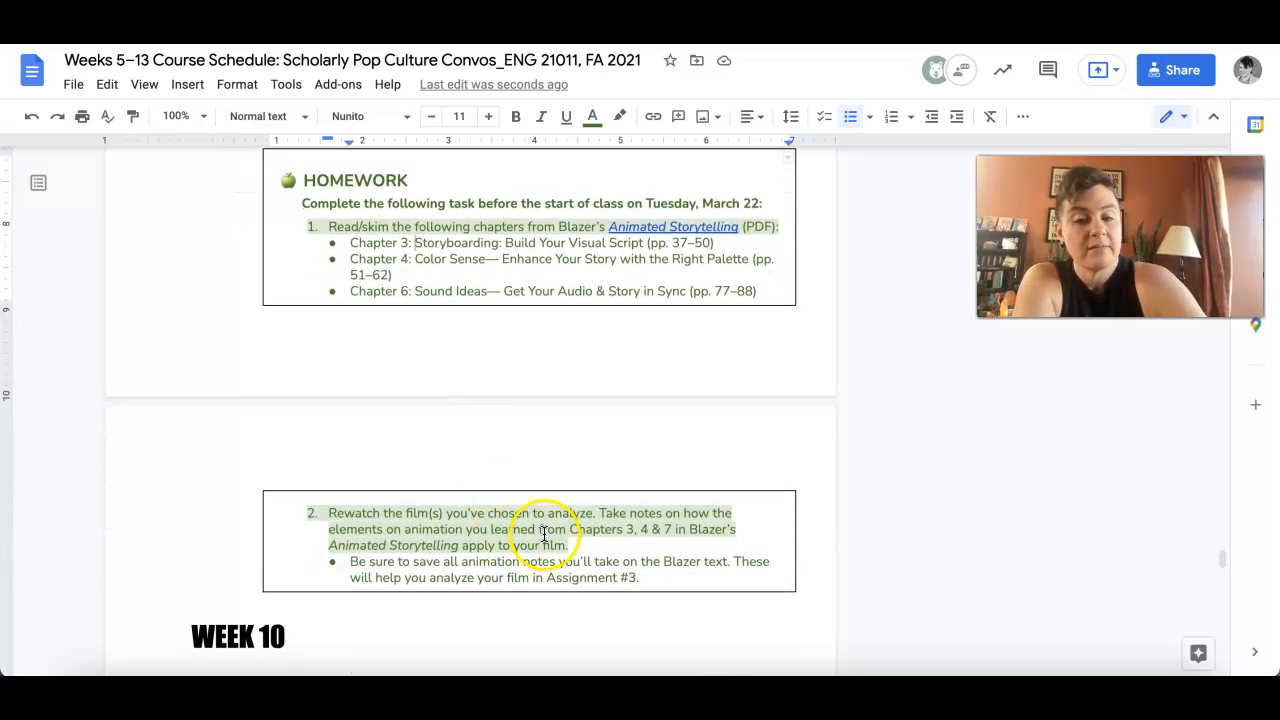